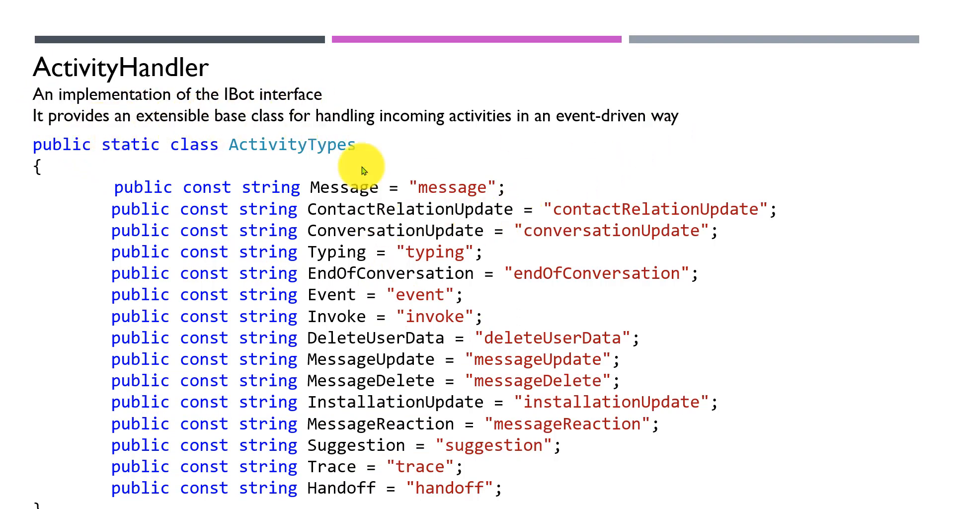
{"action": "mouse_move", "coordinate": [490, 252]}
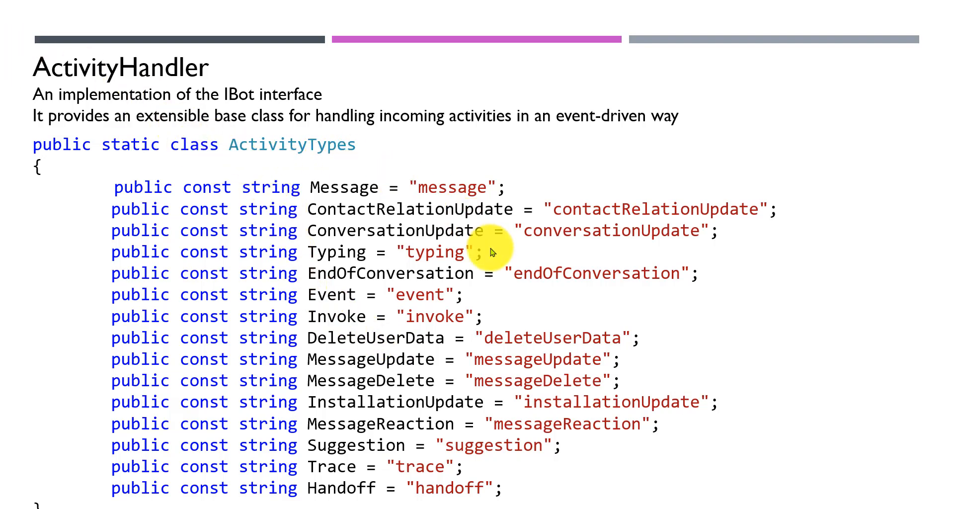
Step: Exit the PowerPoint slideshow after the ActivityHandler and ActivityTypes slide
{"action": "key", "text": "Escape"}
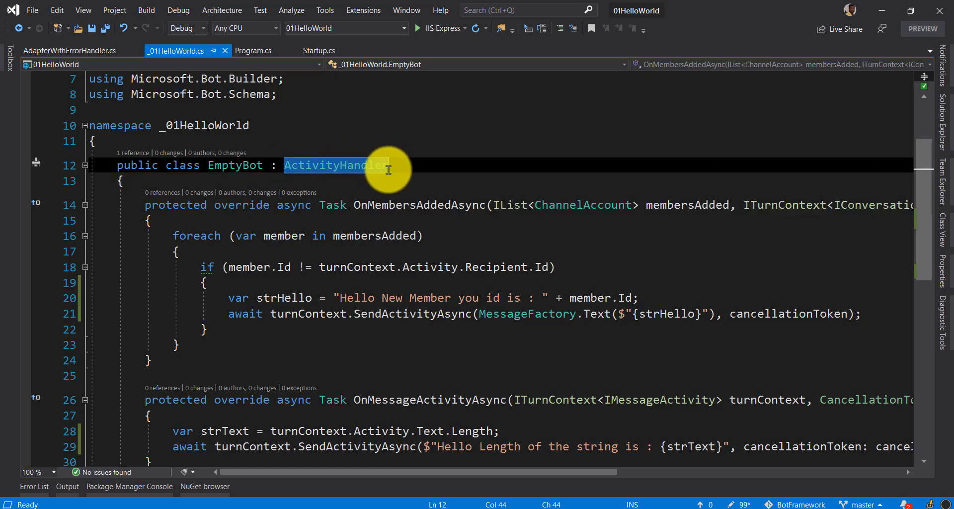
{"action": "scroll", "scroll_direction": "down", "scroll_amount": 3}
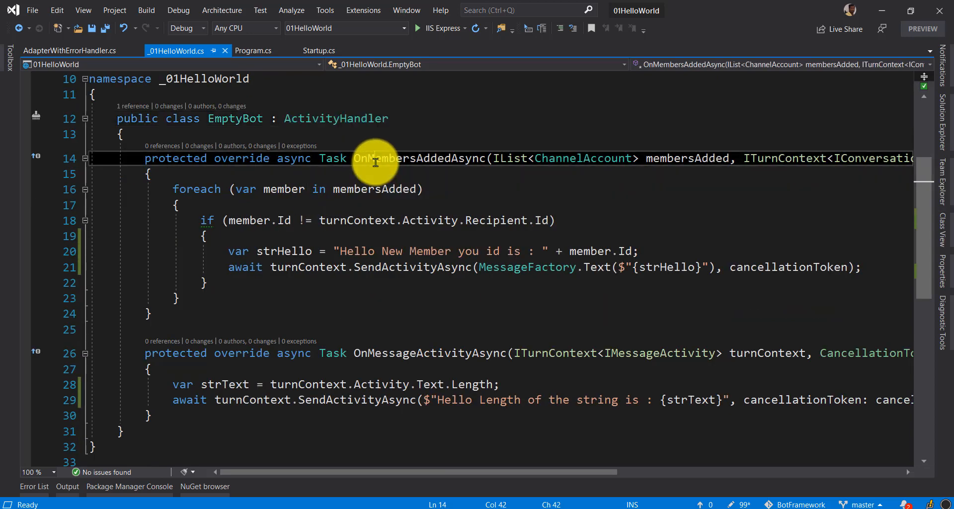
{"action": "double_click", "coordinate": [419, 158]}
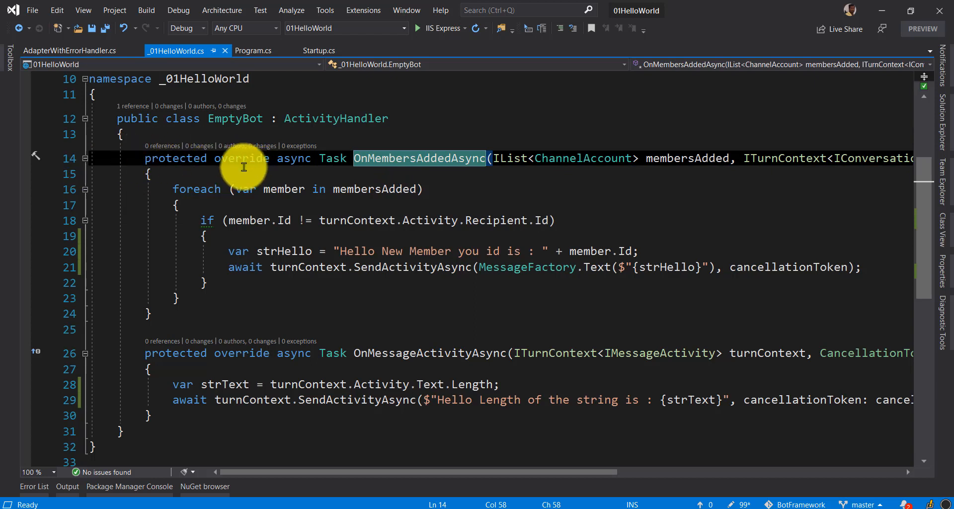
{"action": "mouse_move", "coordinate": [427, 220]}
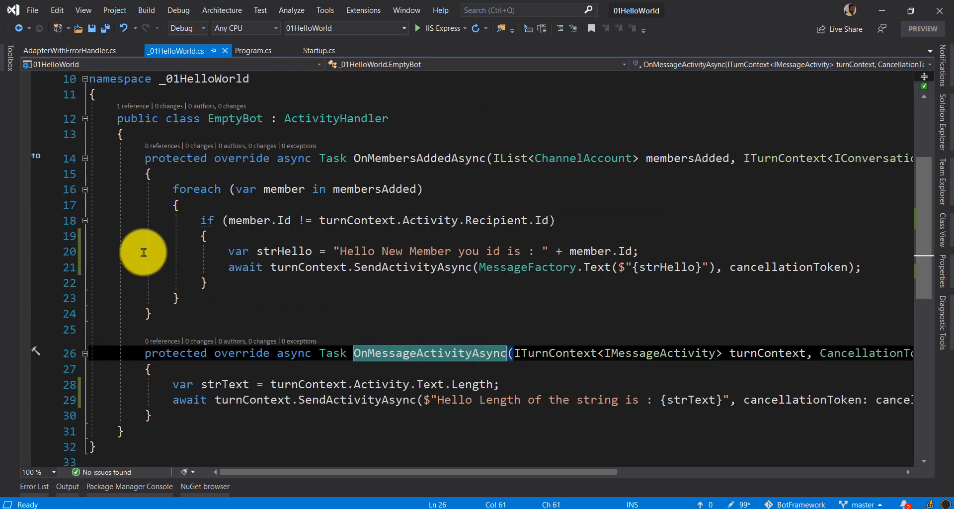
{"action": "mouse_move", "coordinate": [372, 189]}
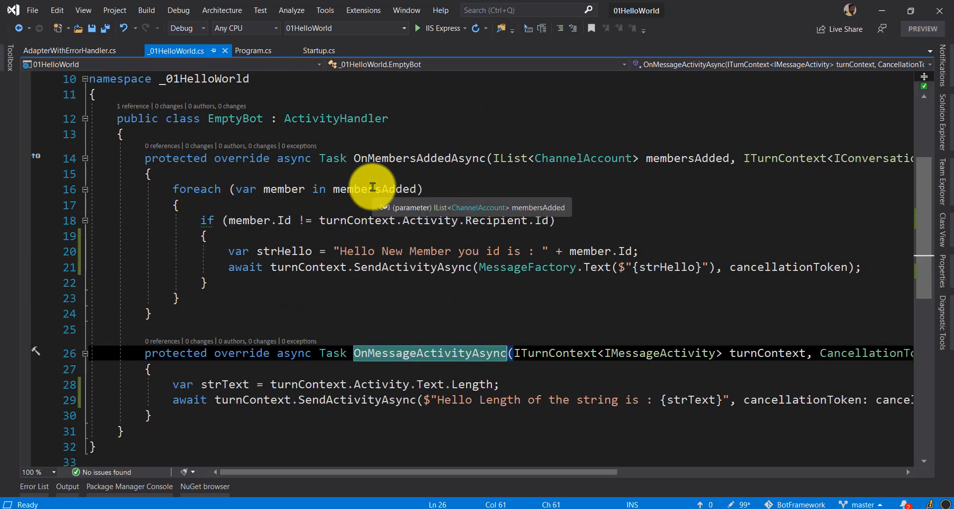
{"action": "mouse_move", "coordinate": [339, 127]}
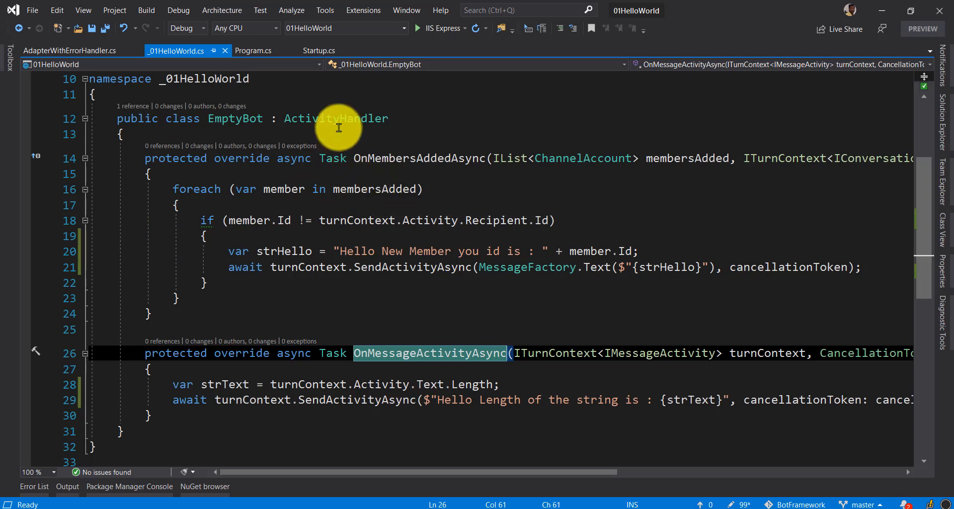
{"action": "left_click", "coordinate": [335, 118]}
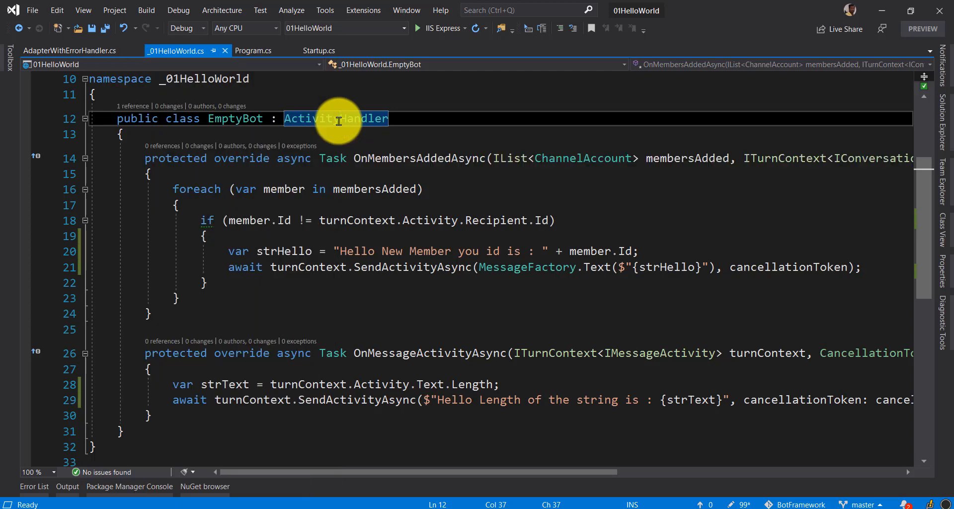
Step: Open ActivityHandler's definition, highlight IBot, and scroll through OnTurnAsync's activity-type switch
{"action": "right_click", "coordinate": [336, 119]}
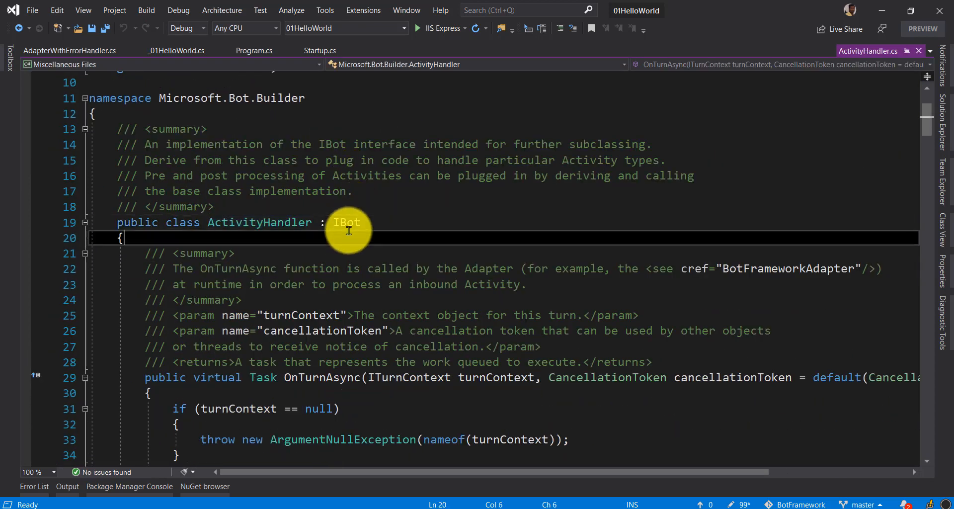
{"action": "double_click", "coordinate": [347, 222]}
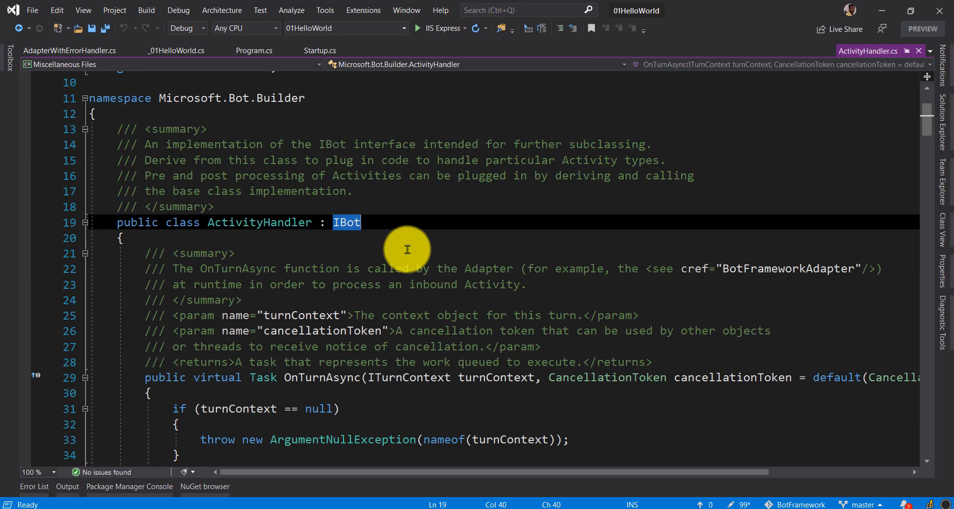
{"action": "scroll", "scroll_direction": "down", "scroll_amount": 3}
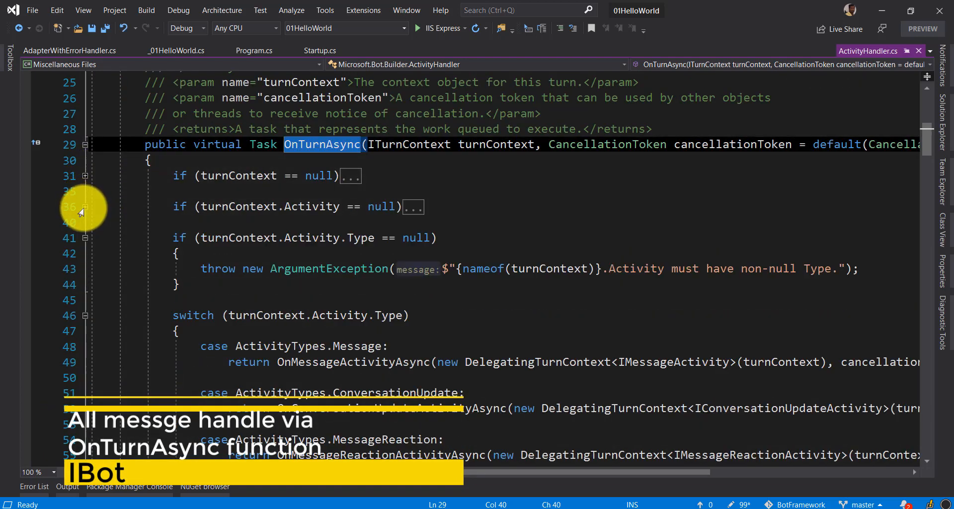
{"action": "scroll", "scroll_direction": "down", "scroll_amount": 3}
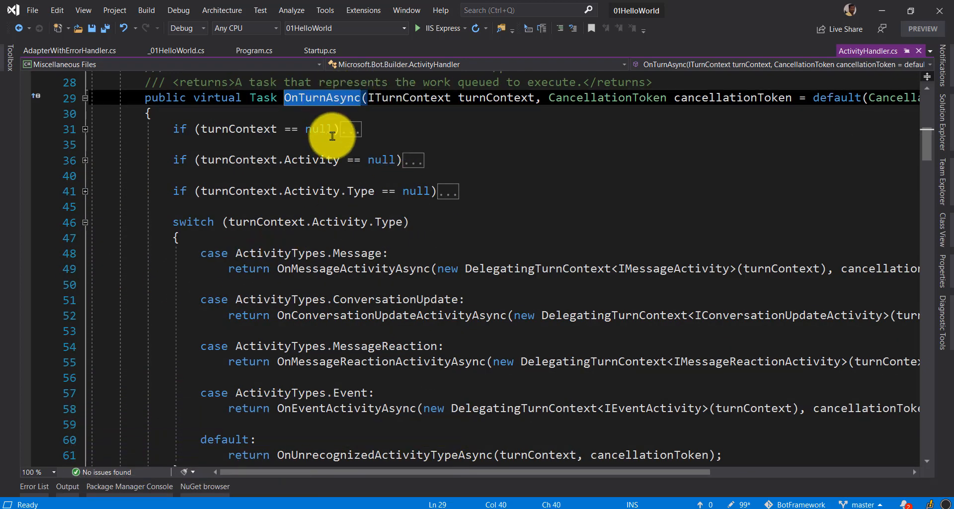
{"action": "scroll", "scroll_direction": "down", "scroll_amount": 3}
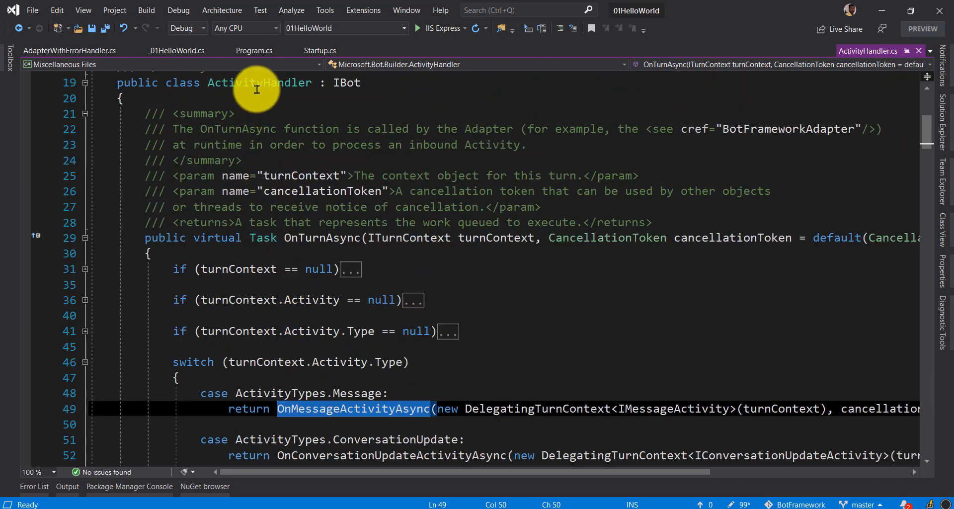
{"action": "scroll", "scroll_direction": "down", "scroll_amount": 3}
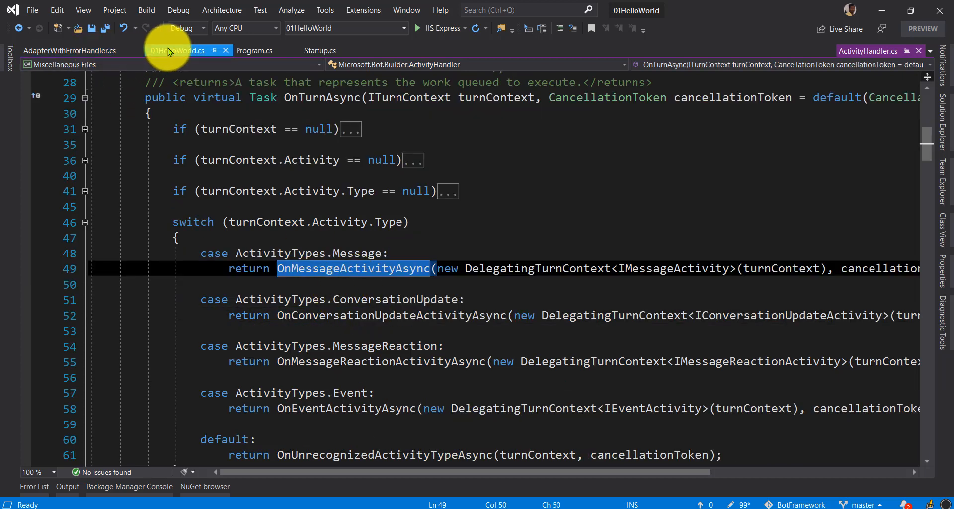
Step: Trace OnConversationUpdateActivityAsync to its removed-members branch, then return to EmptyBot
{"action": "left_click", "coordinate": [176, 50]}
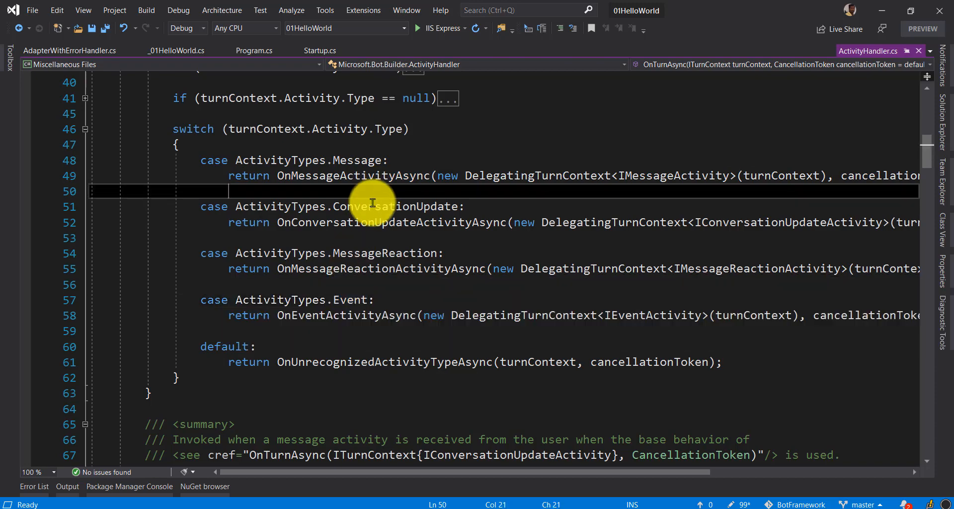
{"action": "double_click", "coordinate": [390, 222]}
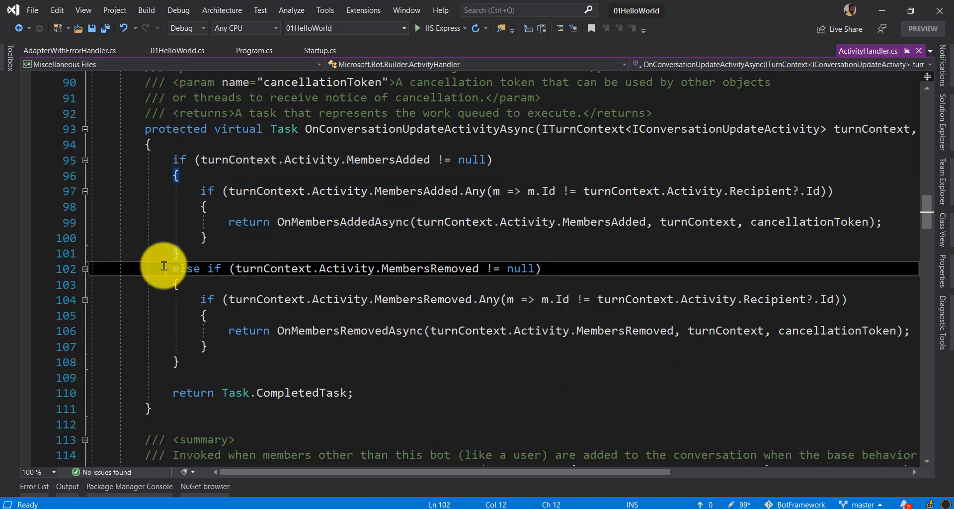
{"action": "double_click", "coordinate": [350, 330]}
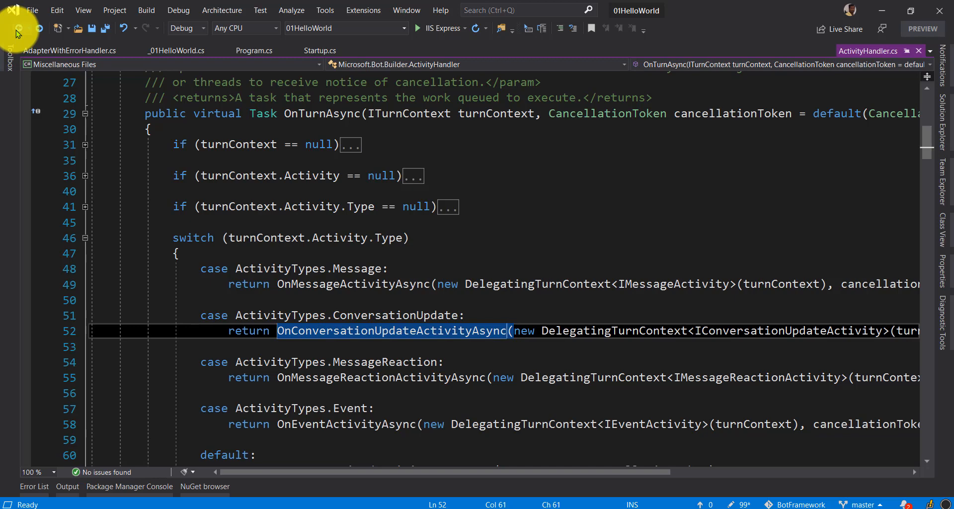
{"action": "left_click", "coordinate": [176, 50]}
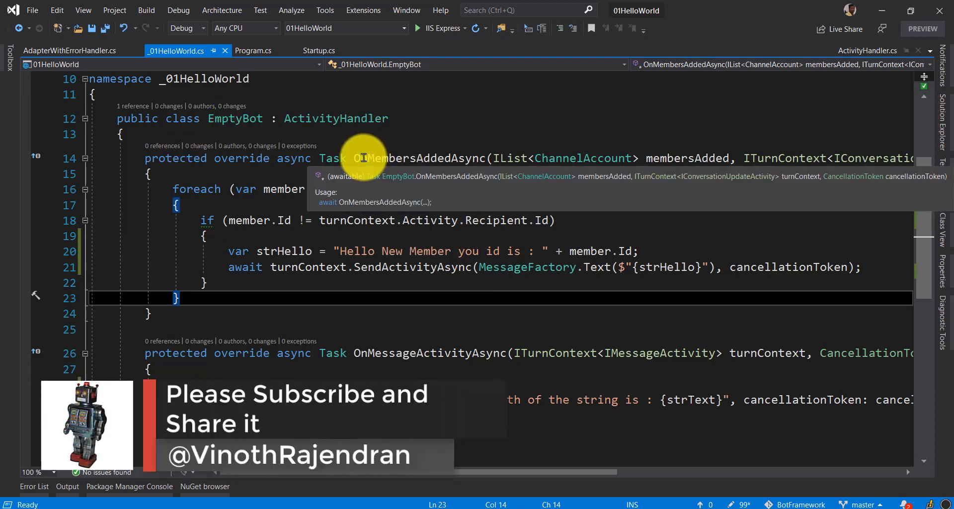
Step: Add a trial OnEventActivityAsync override stub, remove it, and highlight ActivityHandler
{"action": "double_click", "coordinate": [417, 157]}
{"action": "type", "text": "prote"}
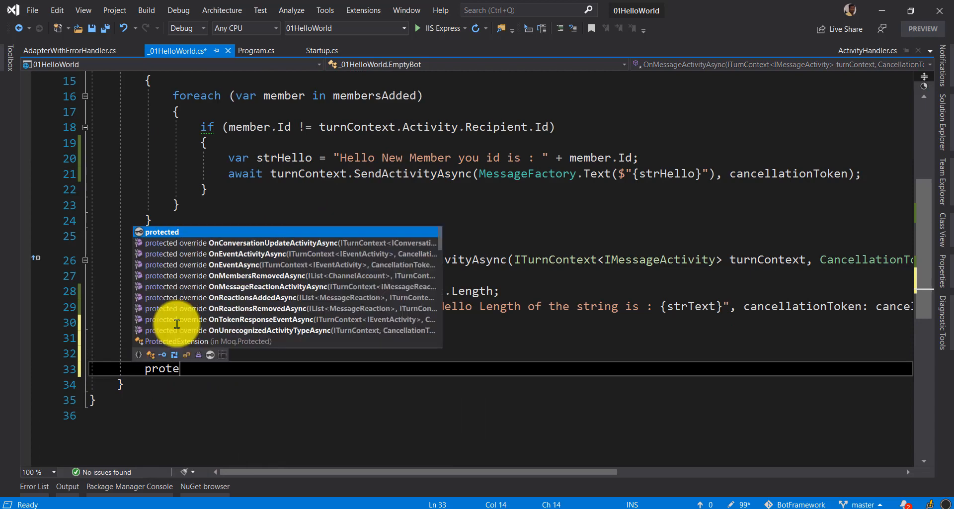
{"action": "key", "text": "down"}
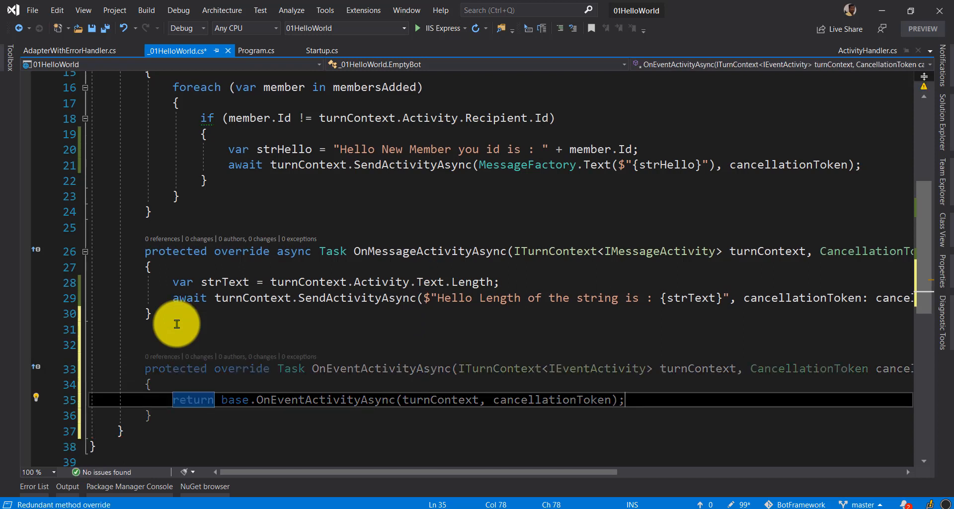
{"action": "mouse_move", "coordinate": [168, 406]}
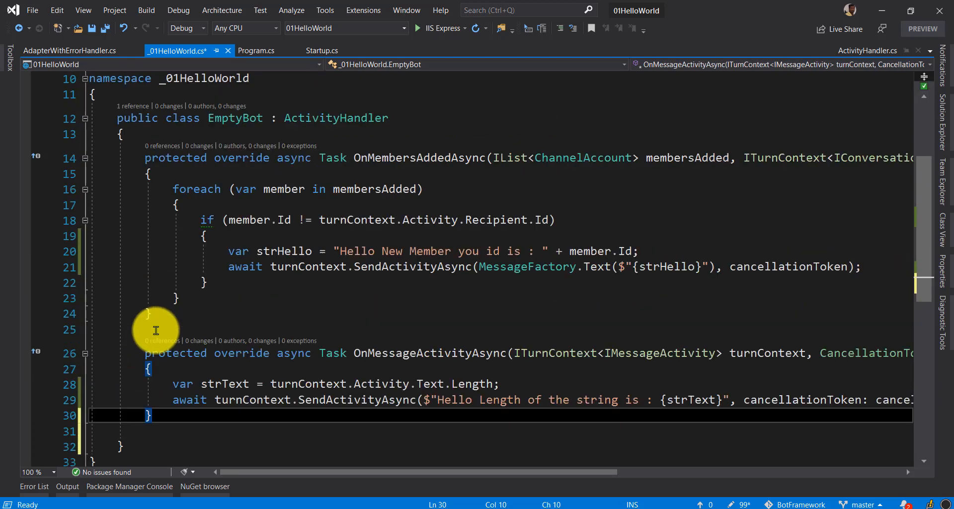
{"action": "double_click", "coordinate": [336, 118]}
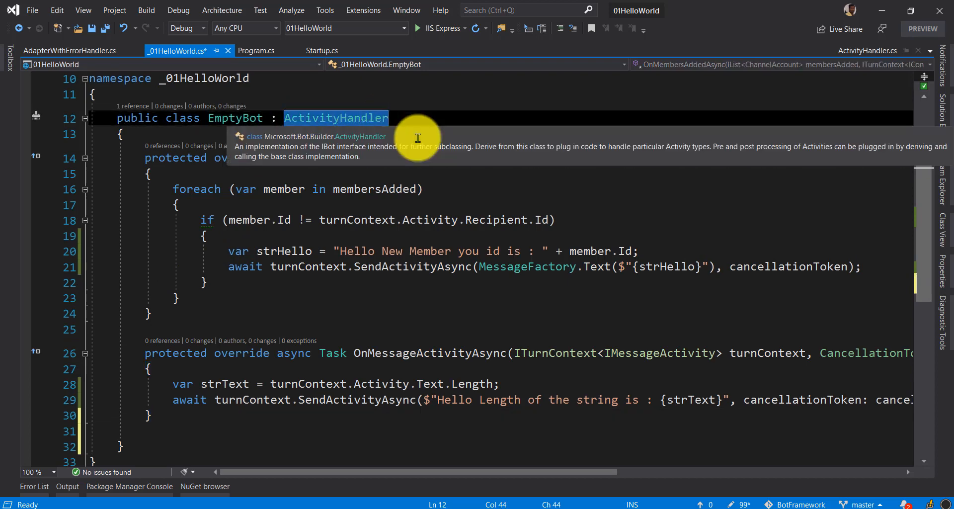
{"action": "mouse_move", "coordinate": [416, 137]}
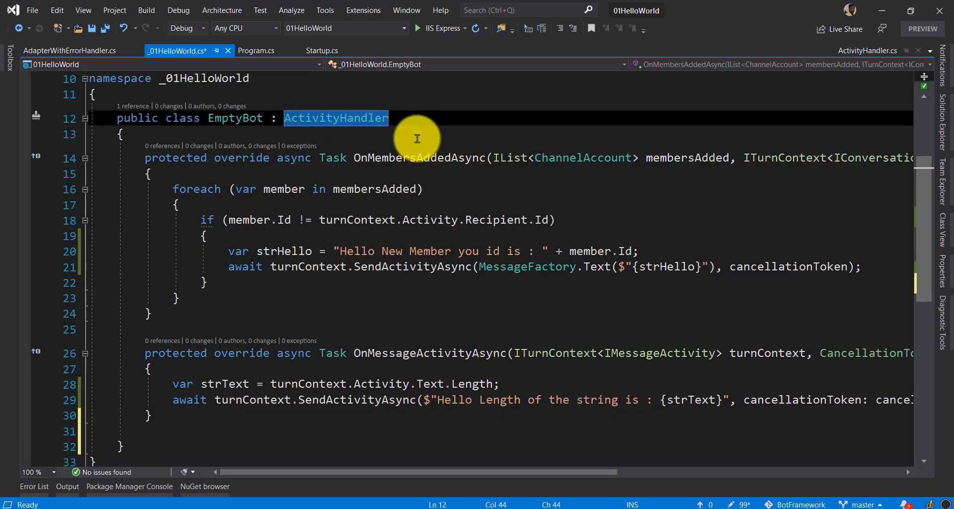